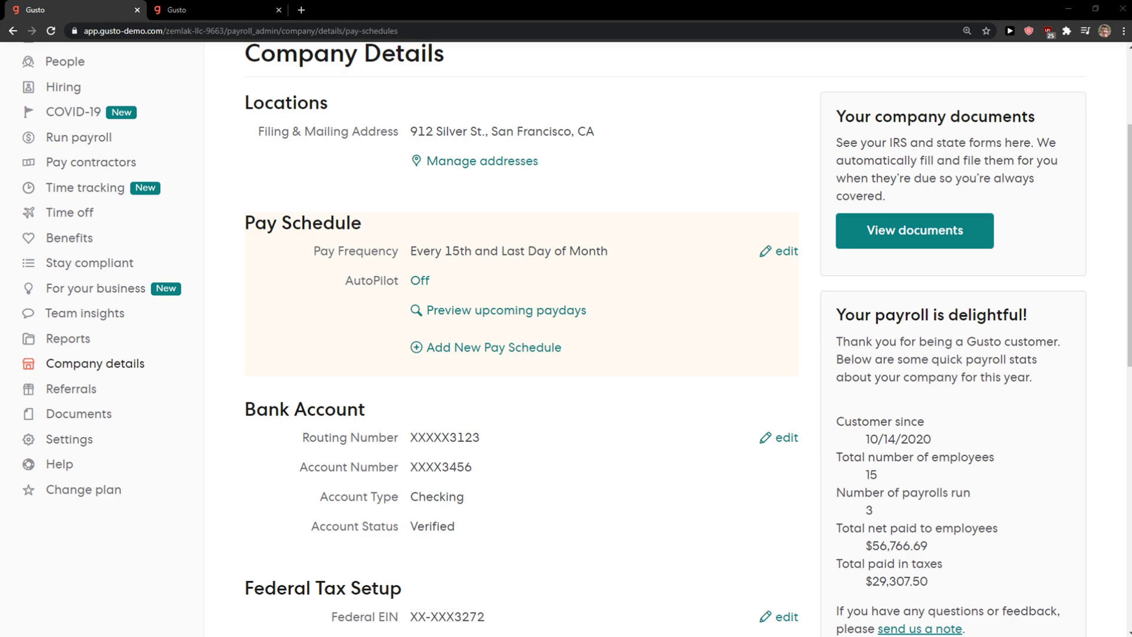
pyautogui.moveTo(280, 495)
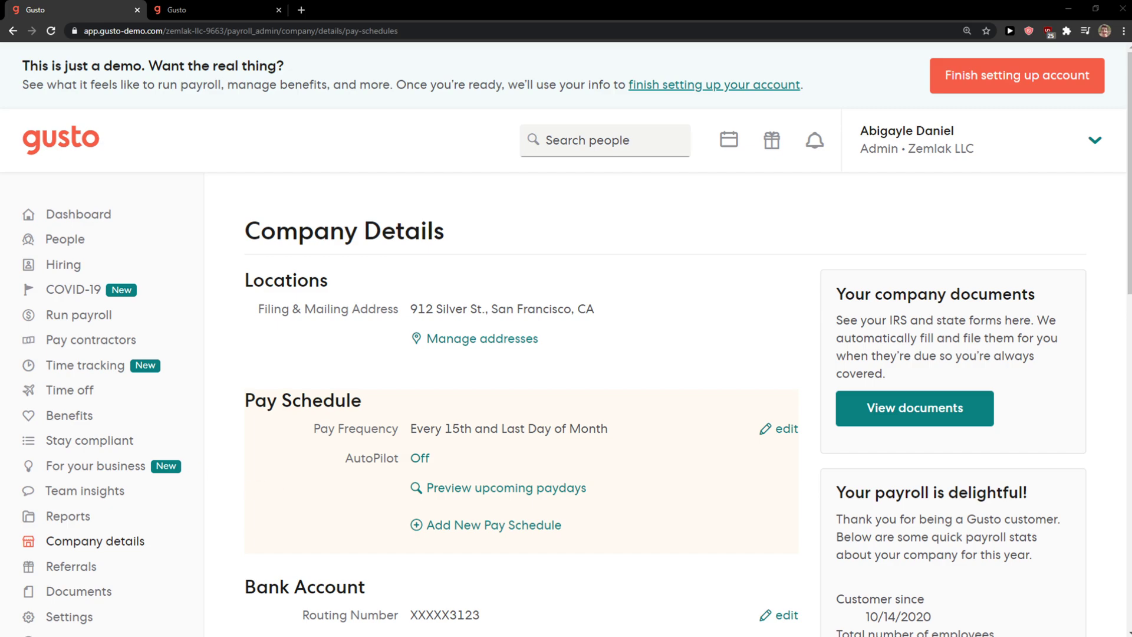
# Go to Hiring and start hiring a new person from the Hire & onboard overview.
pyautogui.click(64, 264)
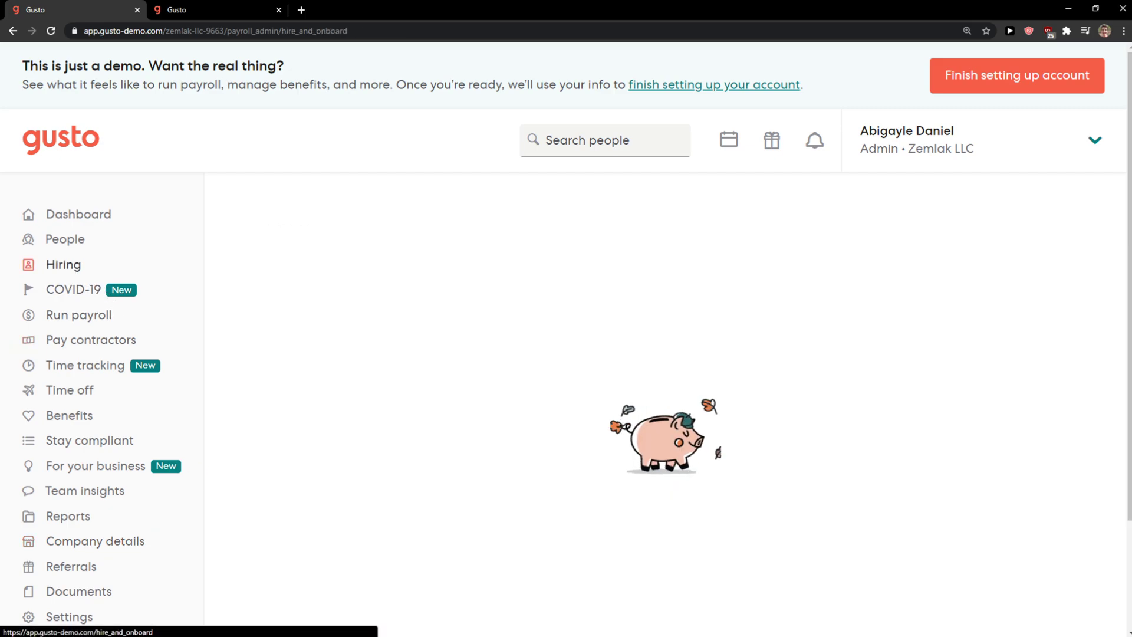
pyautogui.click(64, 264)
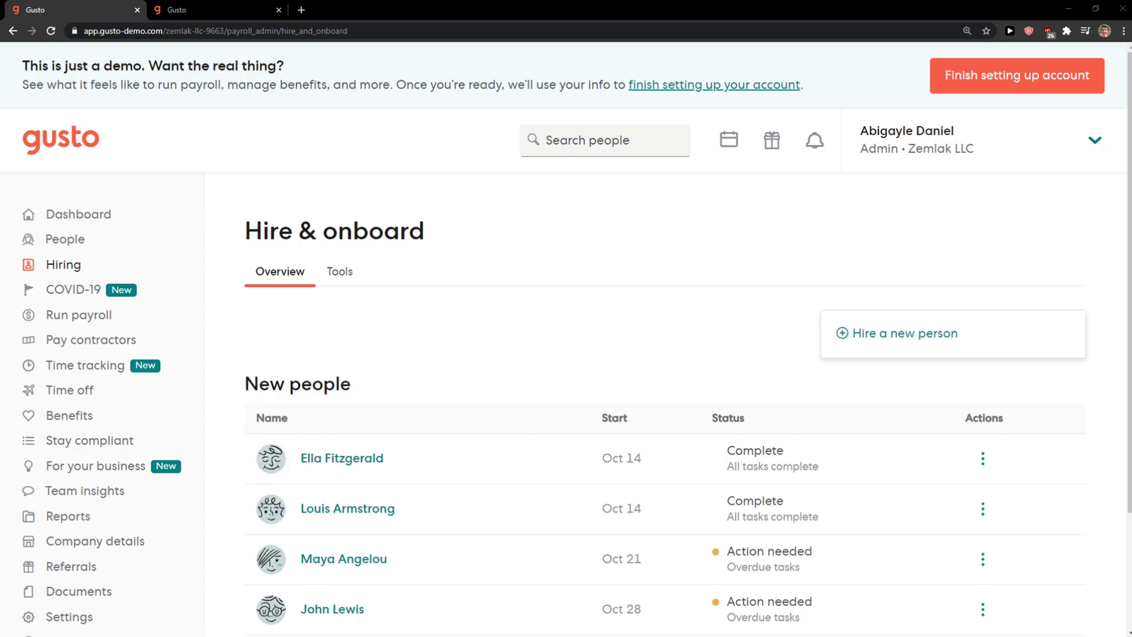
pyautogui.moveTo(940, 356)
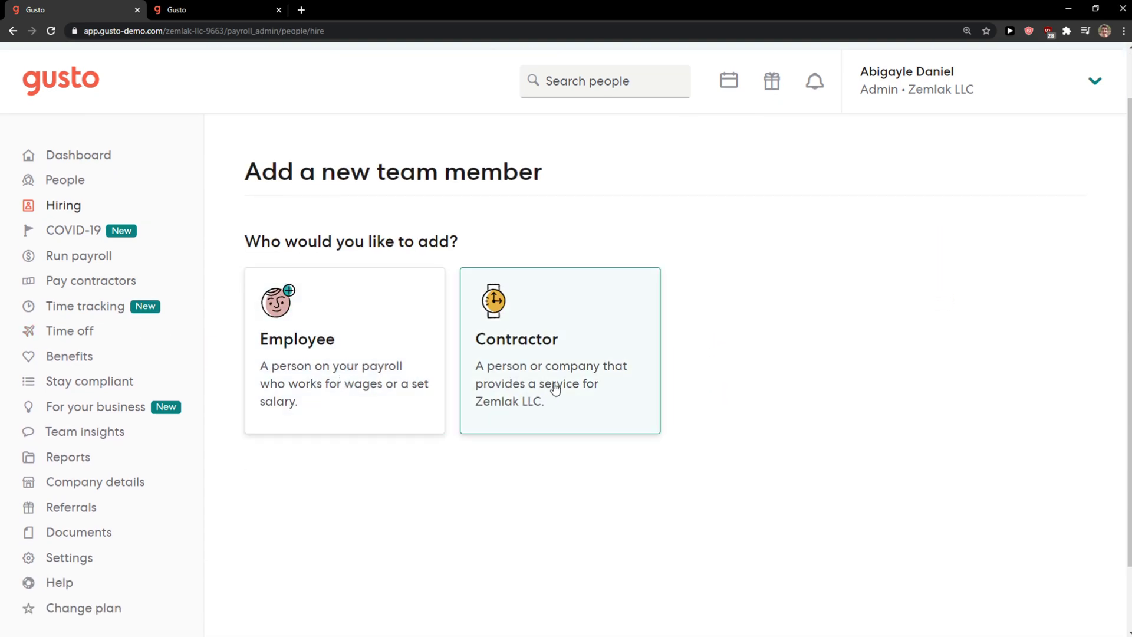
pyautogui.click(559, 350)
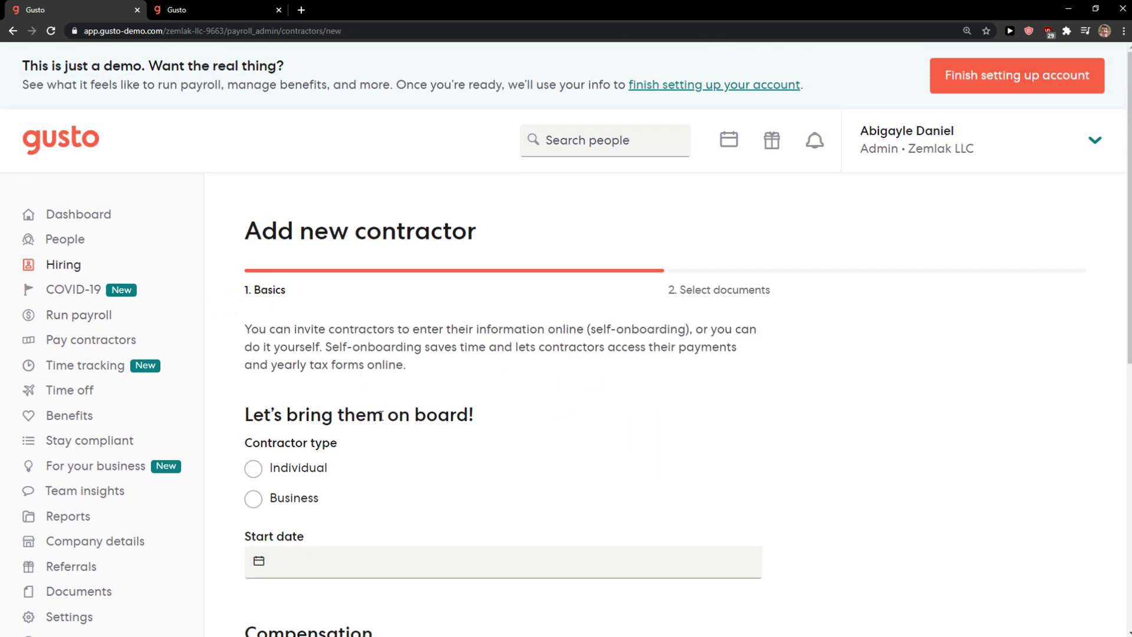
pyautogui.scroll(-3)
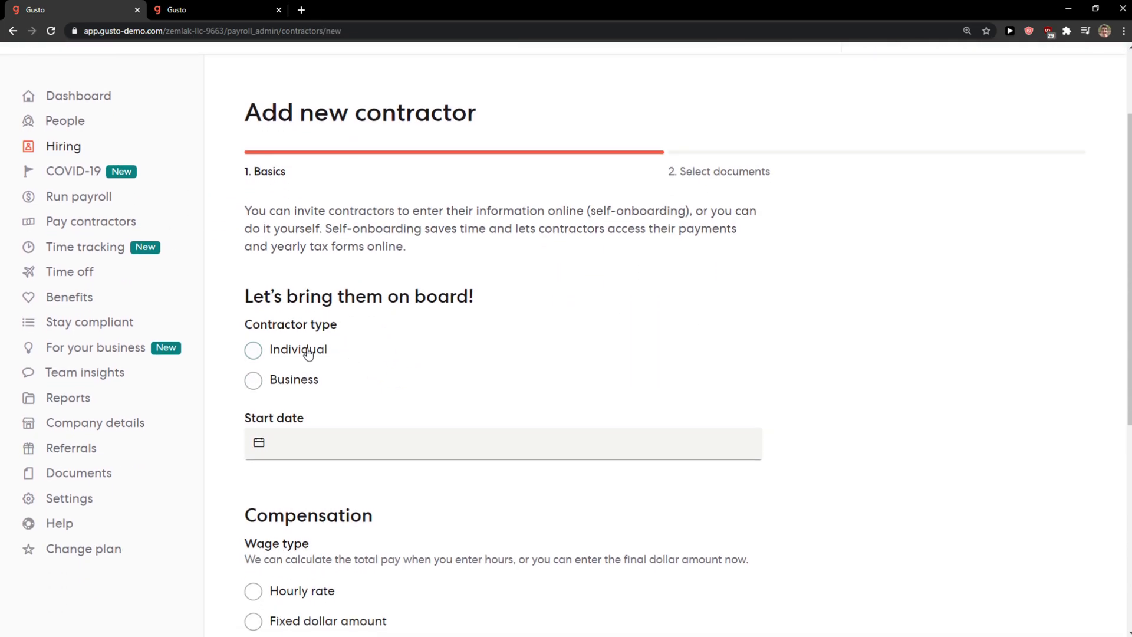
pyautogui.click(253, 350)
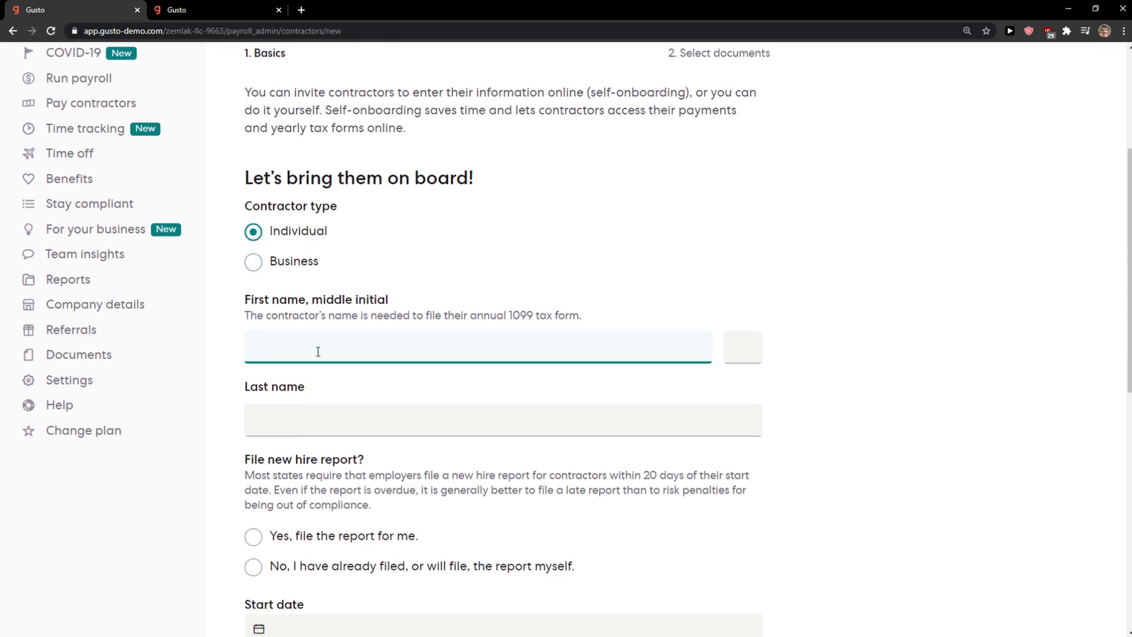
pyautogui.write('Marcus')
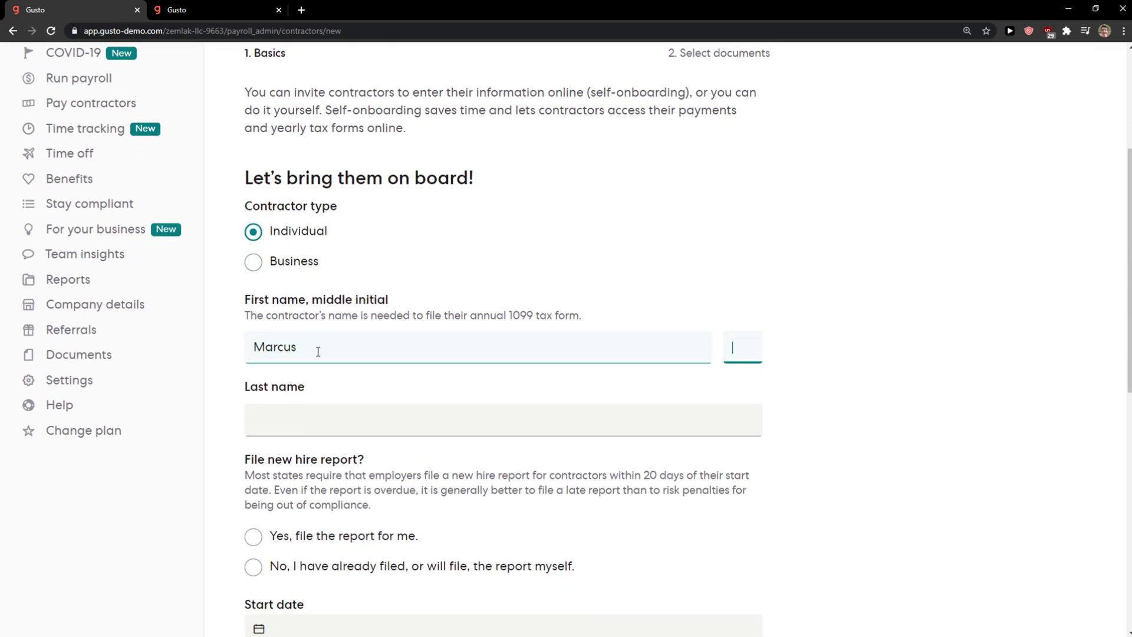
pyautogui.write('Stonelius')
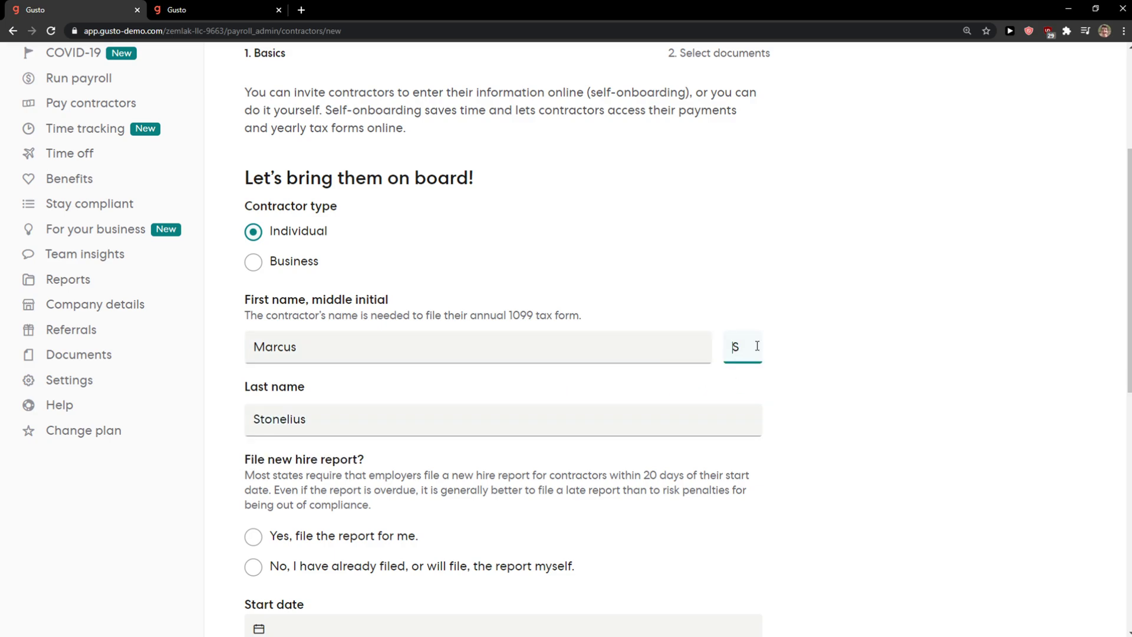
# Have Gusto file the new hire report automatically.
pyautogui.scroll(-3)
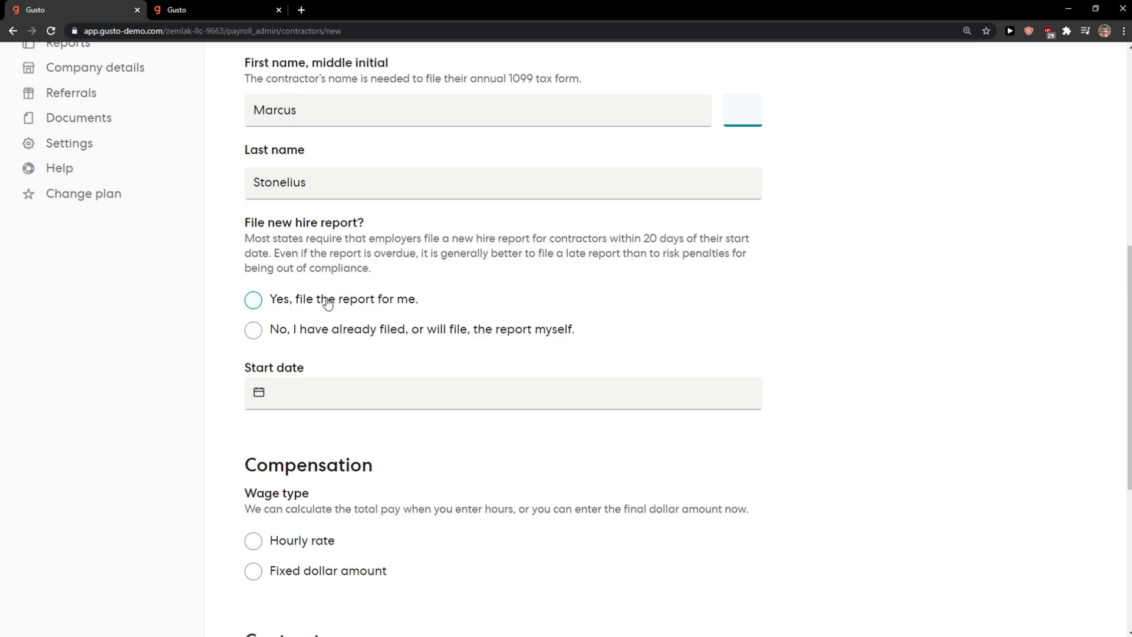
pyautogui.click(502, 413)
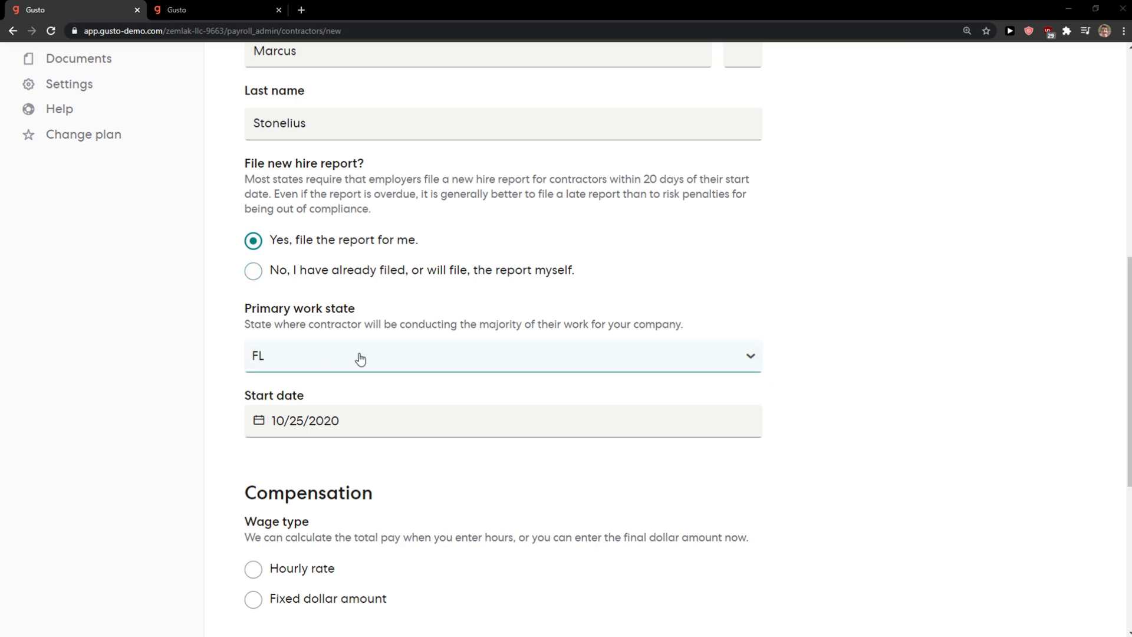
# Pay Marcus an hourly rate of $10.00, add his email and save with onboarding invites kept on.
pyautogui.scroll(-3)
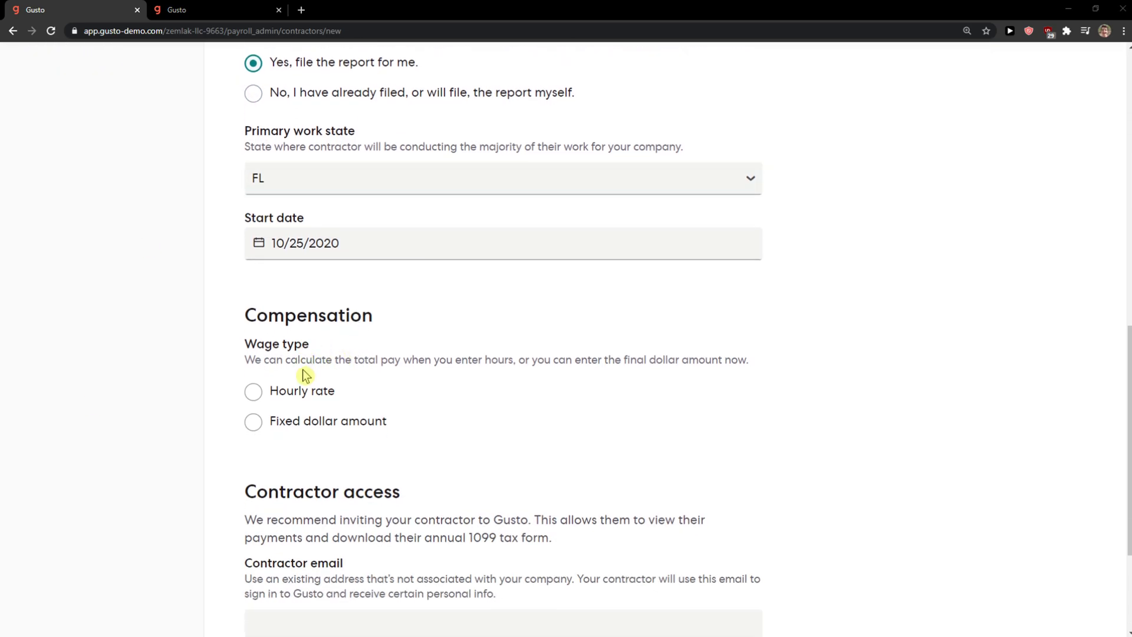
pyautogui.click(253, 422)
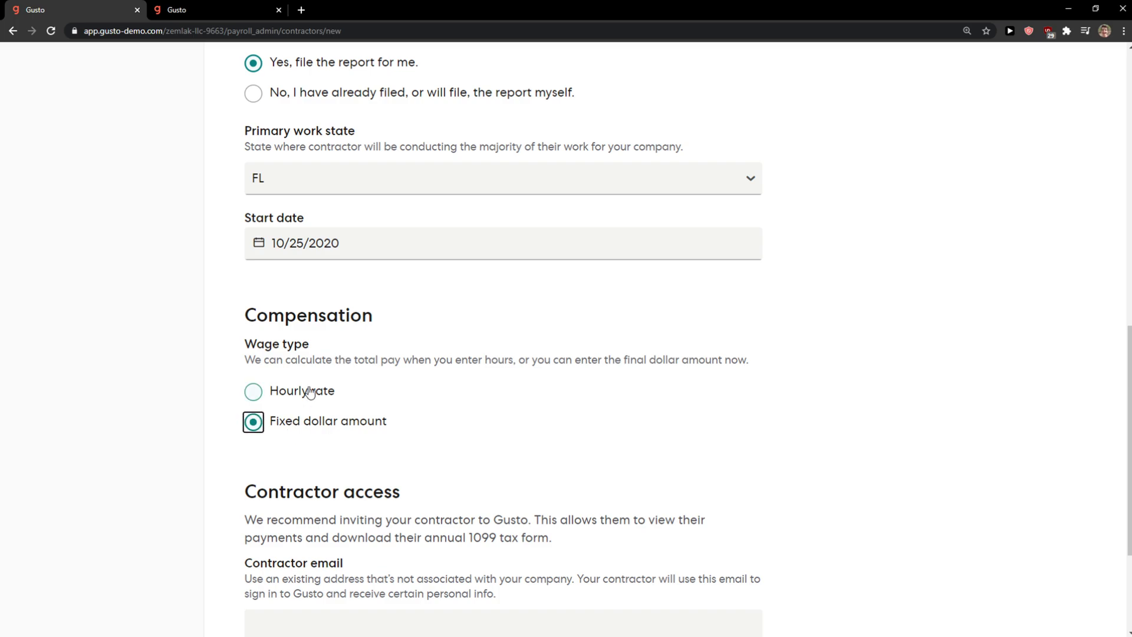
pyautogui.click(253, 390)
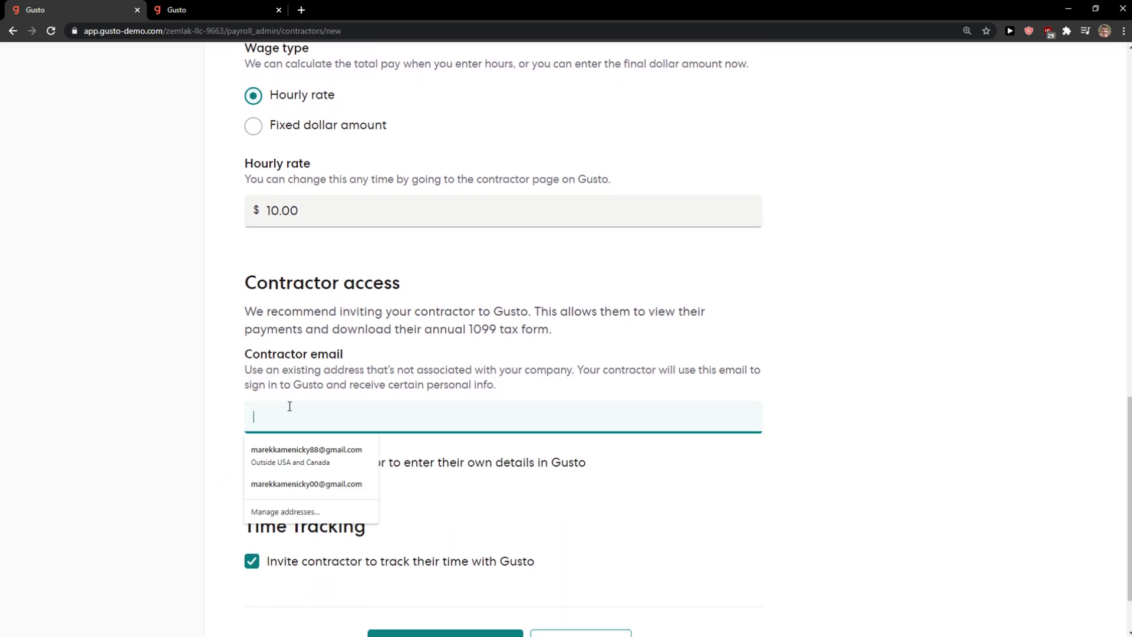
pyautogui.click(305, 483)
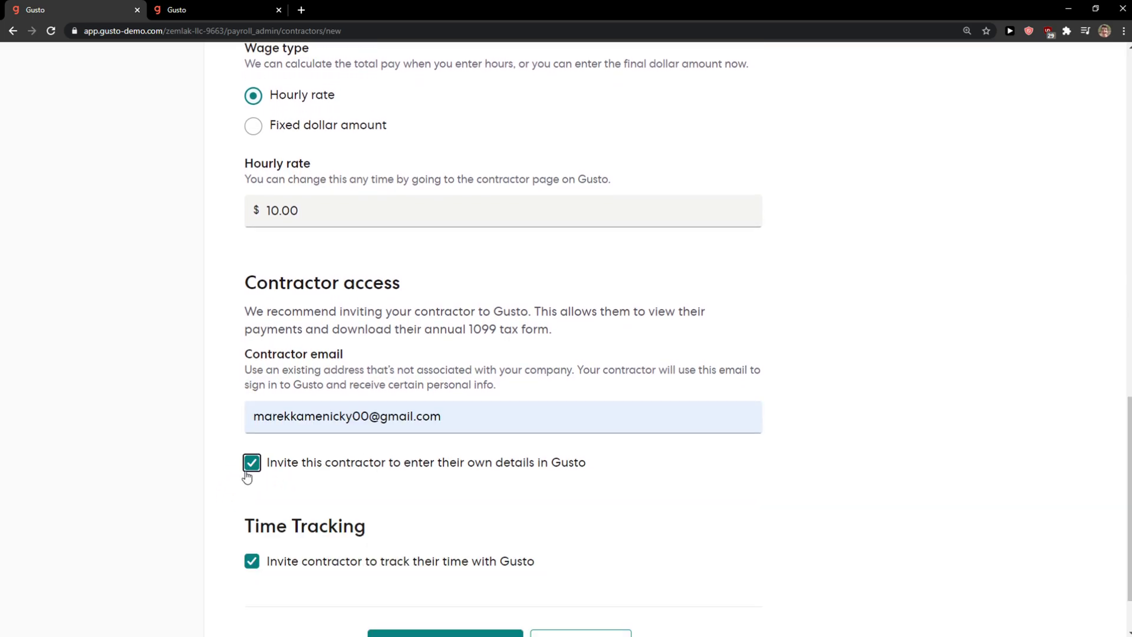
pyautogui.scroll(-3)
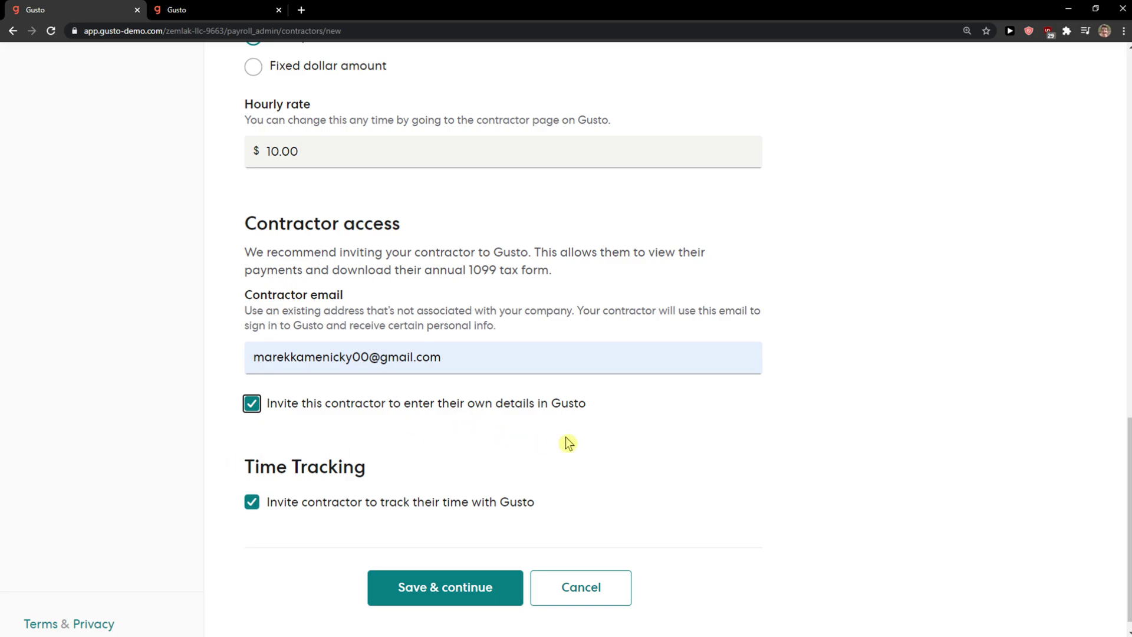
pyautogui.moveTo(403, 576)
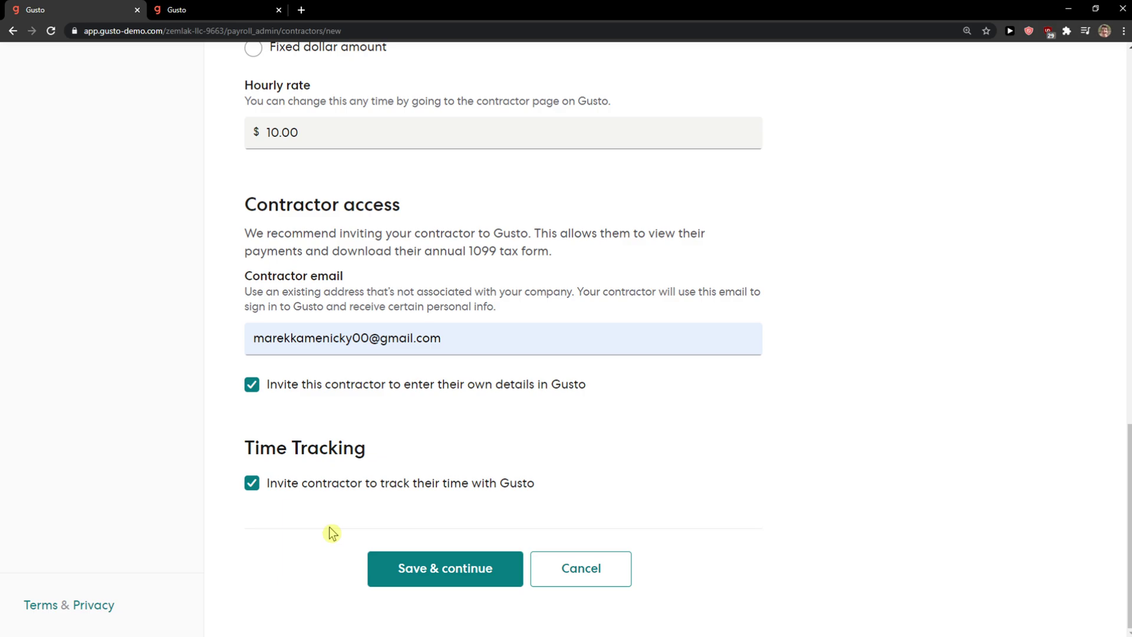
pyautogui.moveTo(428, 580)
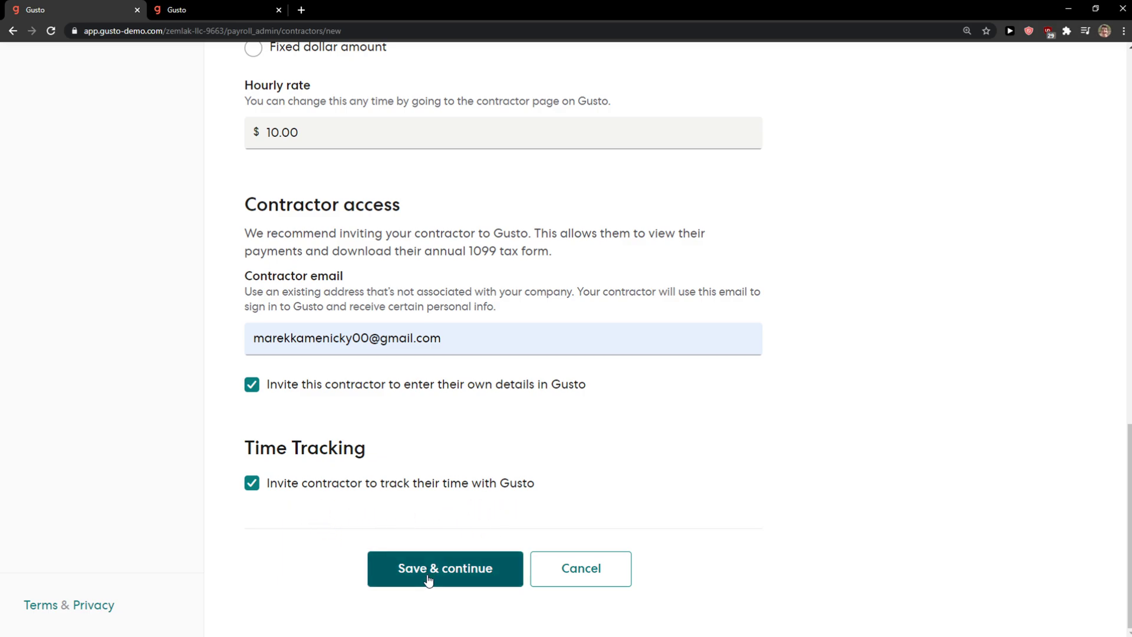
pyautogui.click(444, 568)
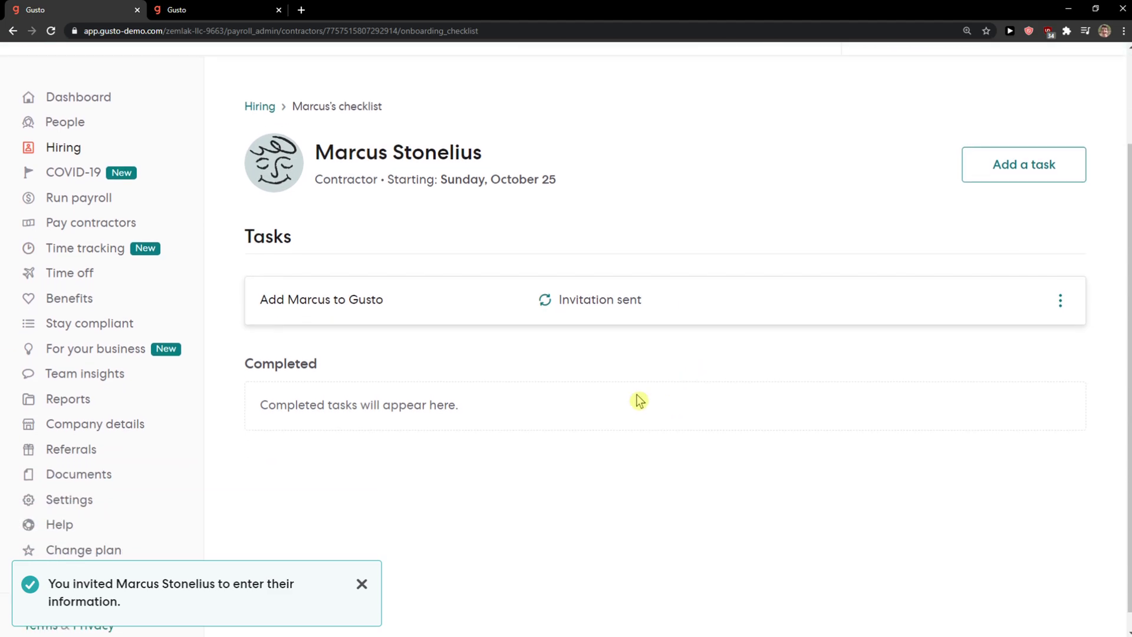
# Dismiss the invitation confirmation and start a new checklist task for Marcus.
pyautogui.click(599, 298)
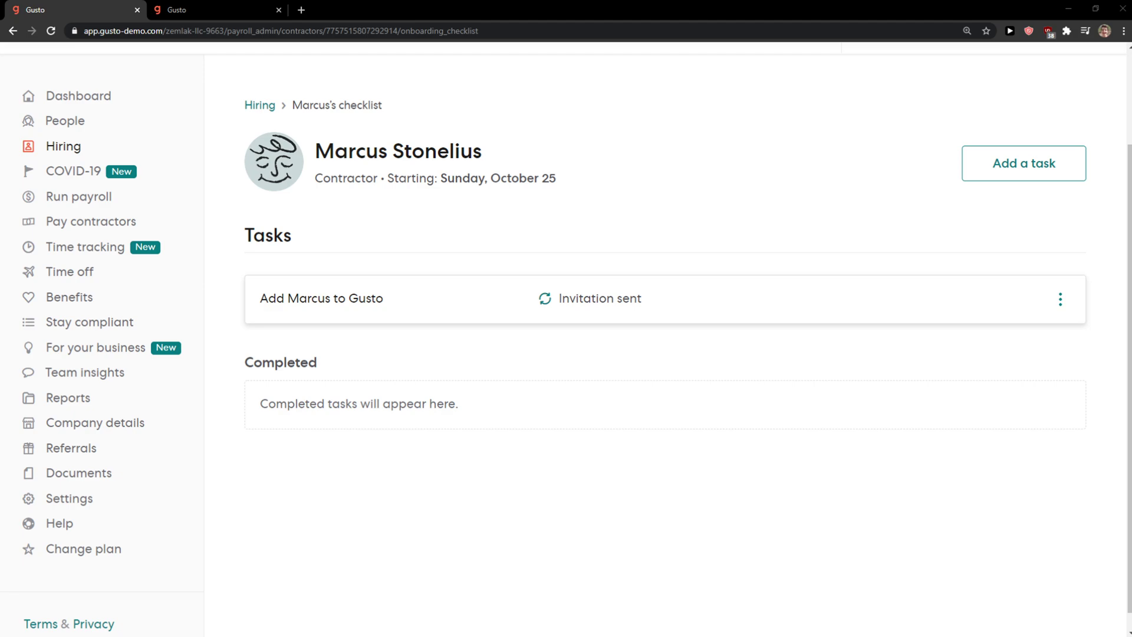
pyautogui.moveTo(537, 382)
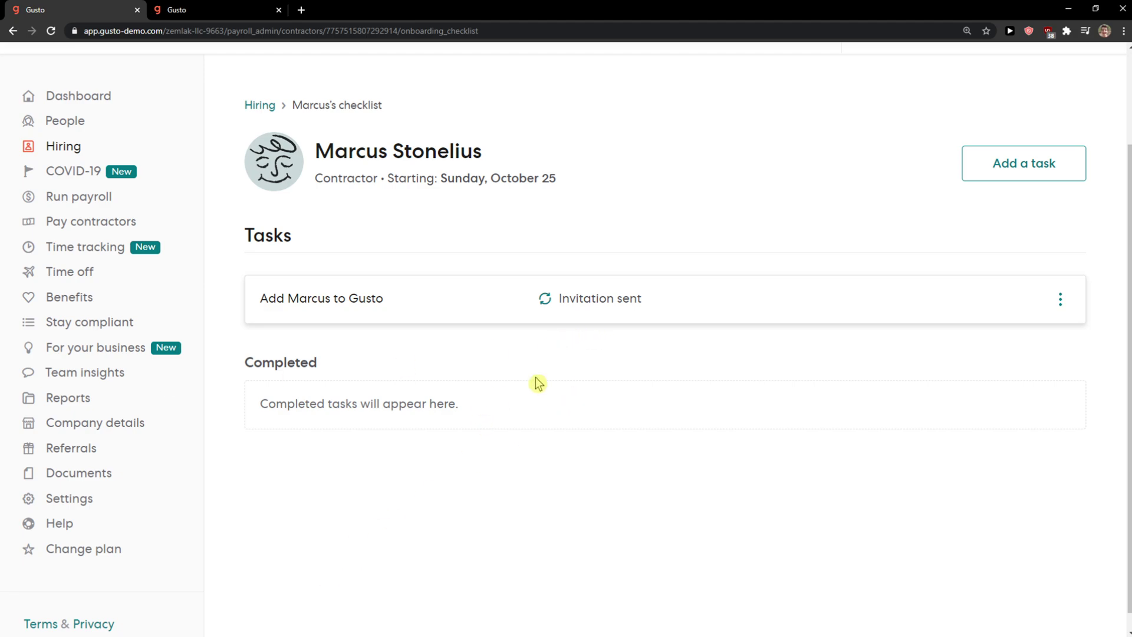
pyautogui.moveTo(1023, 162)
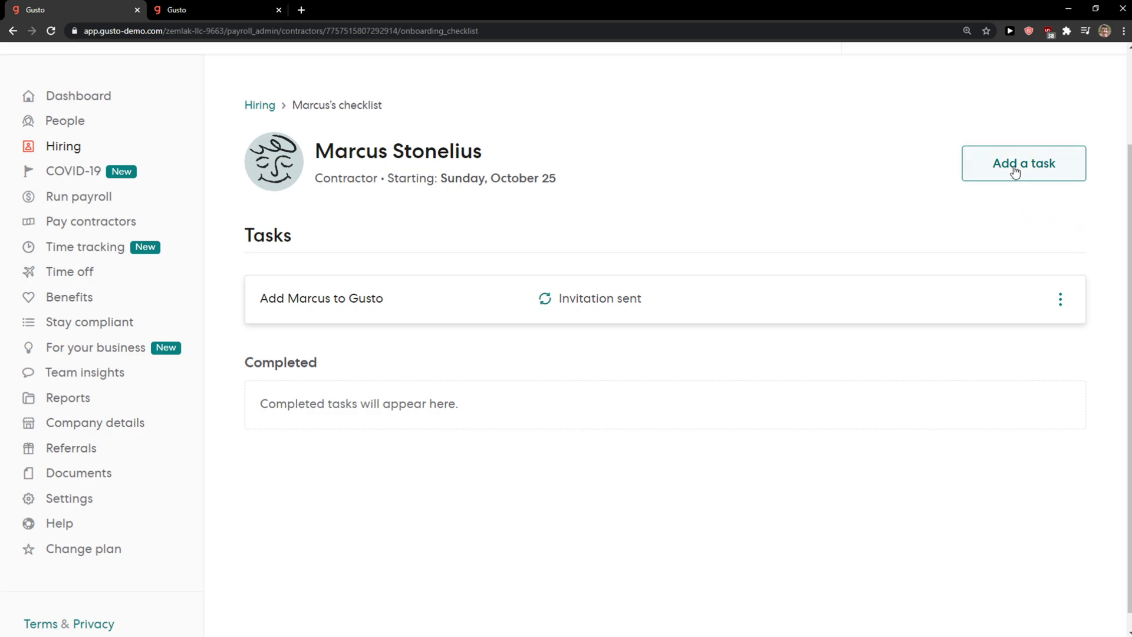
pyautogui.click(1022, 162)
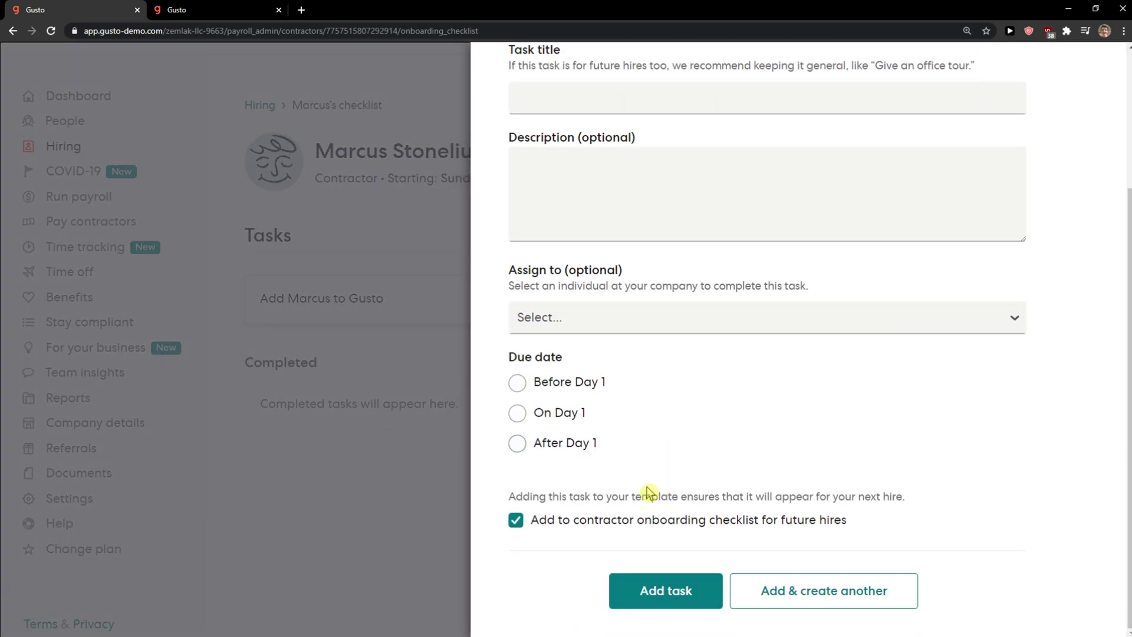